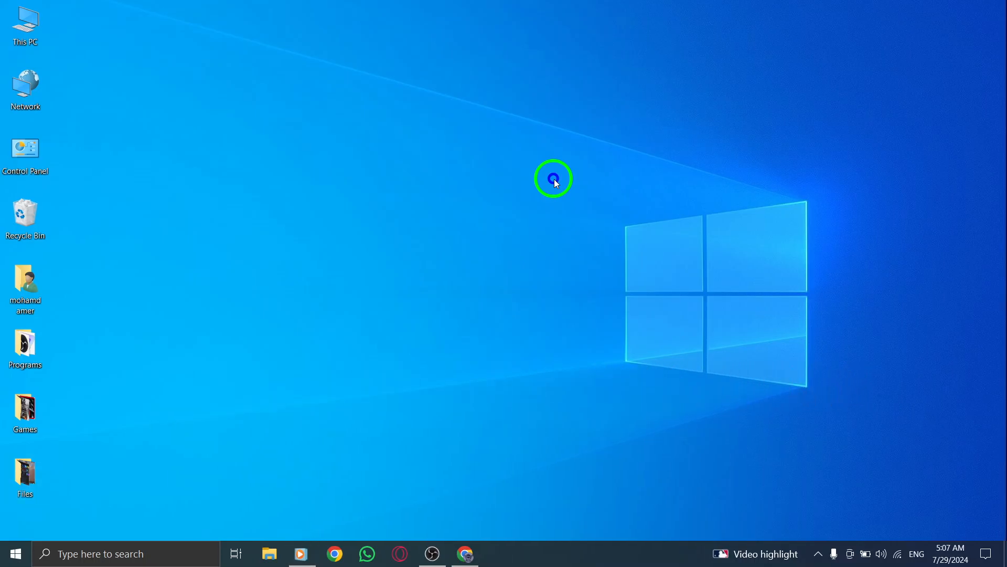
Bring up Telegram Web (web.telegram.org/k/) in Chrome showing the chat list
click(464, 553)
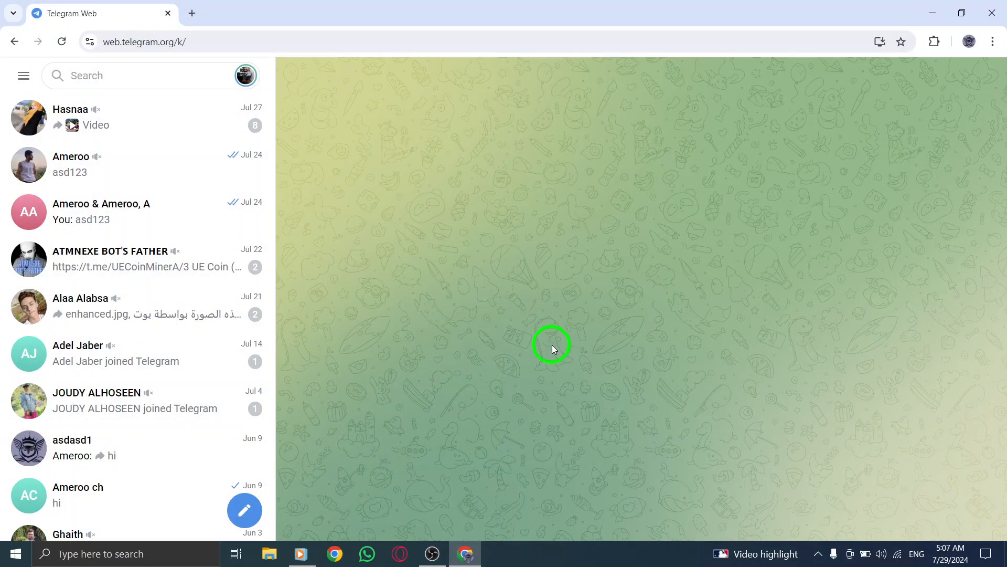
mouse_move(401, 215)
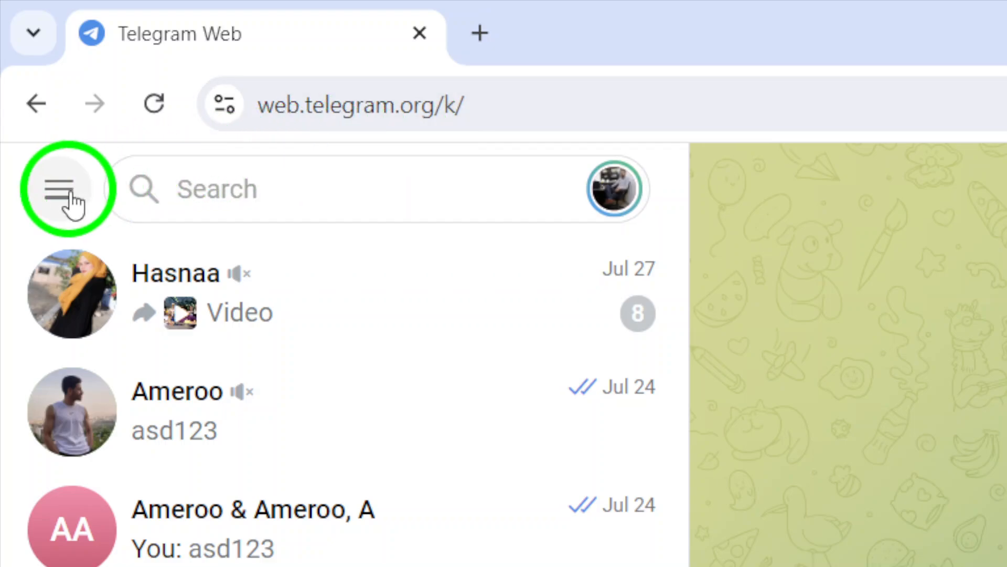
Open the hamburger main menu listing Saved Messages, Contacts, Settings and Dark Mode
click(69, 189)
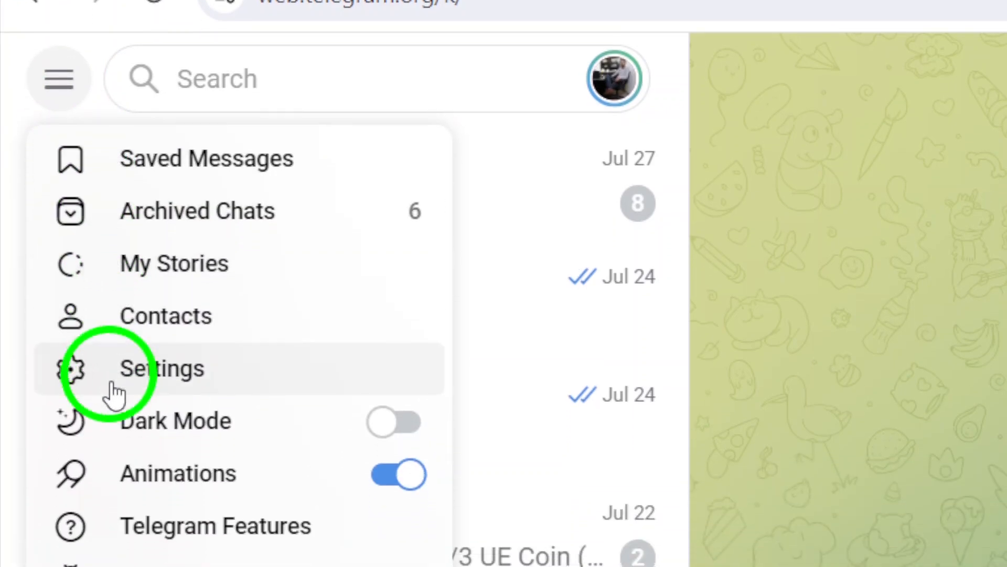
scroll(down, 3)
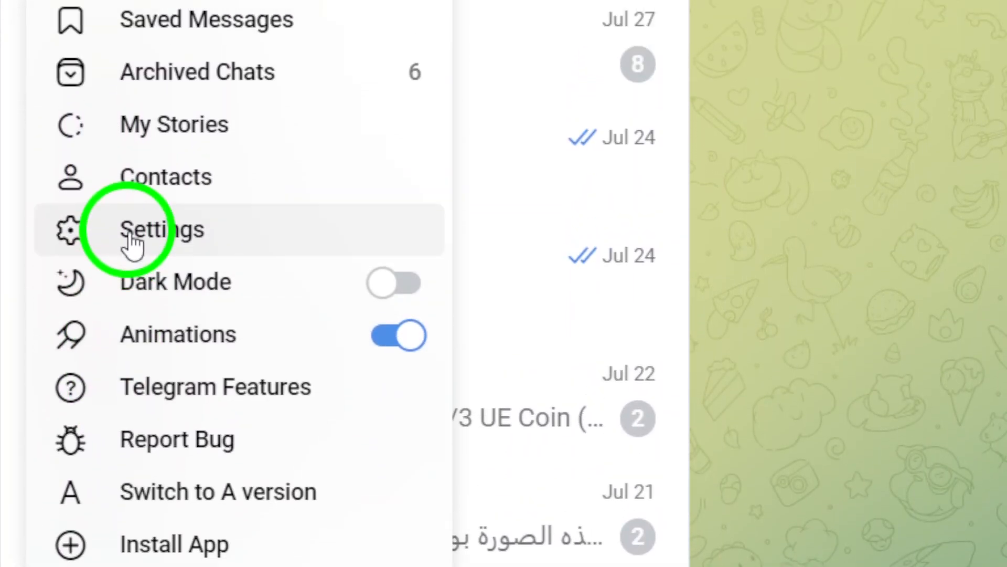
Go into Settings and scroll down to the General Settings page
click(164, 230)
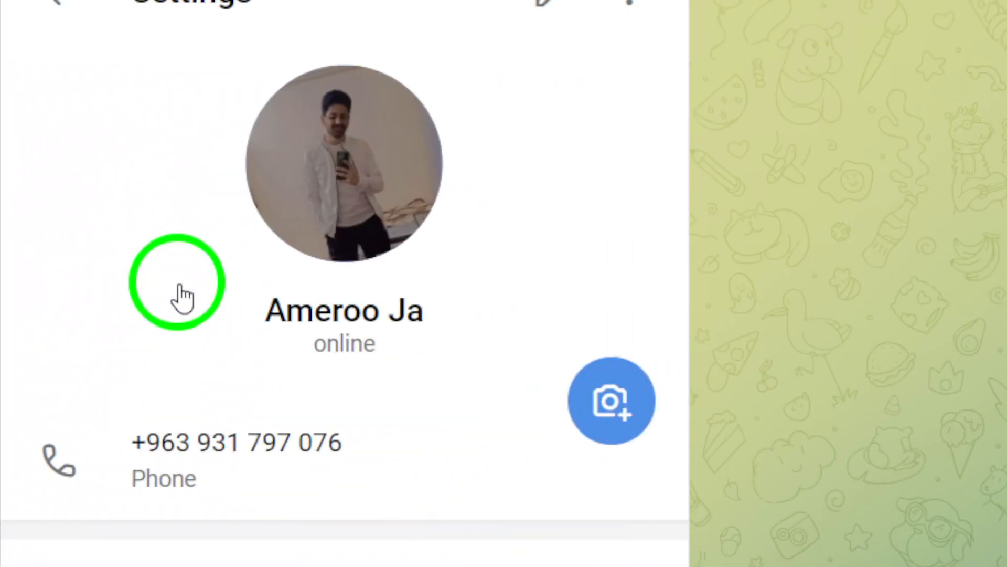
scroll(down, 3)
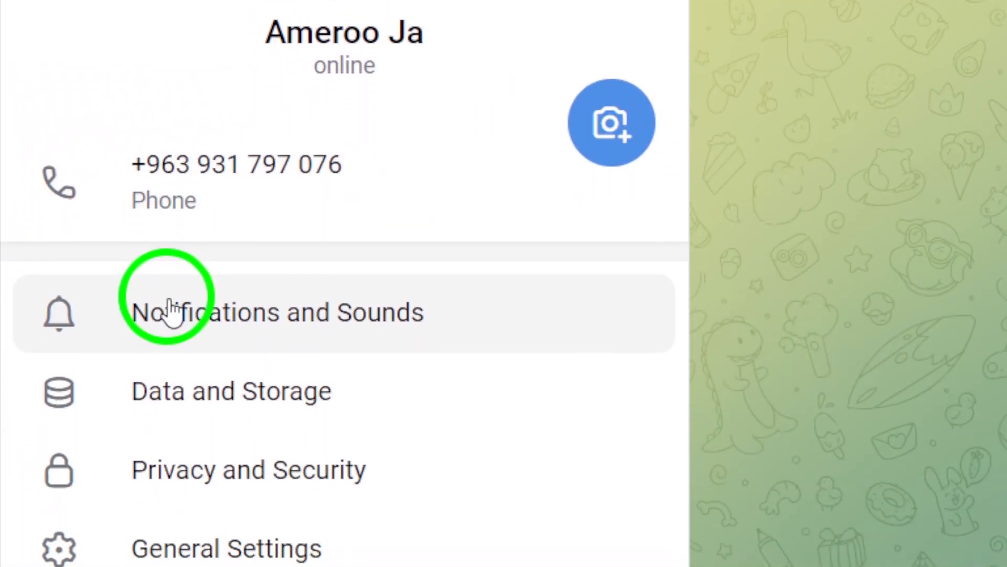
scroll(down, 3)
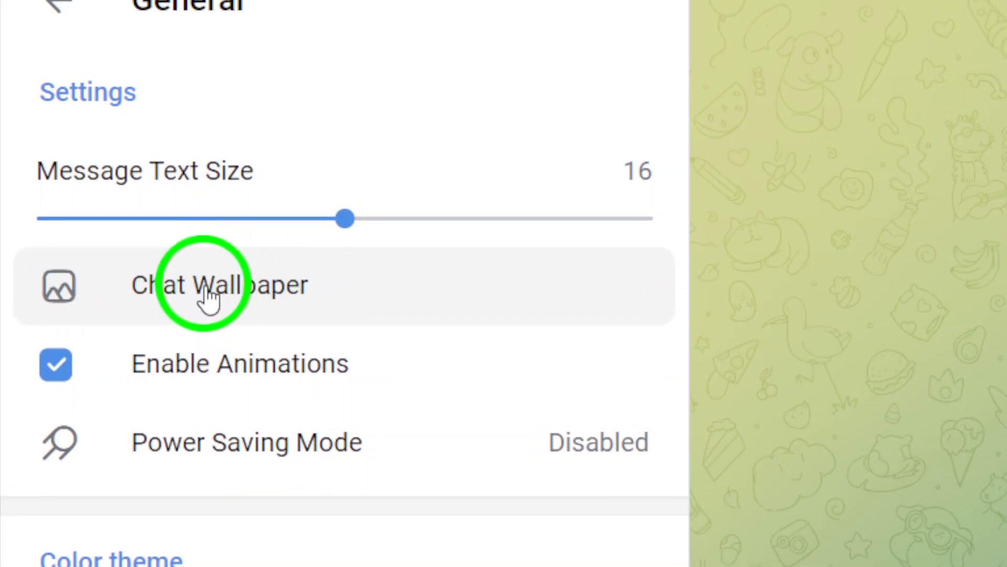
Open Chat Wallpaper and scroll through the upload, colour options and wallpaper thumbnails
click(219, 285)
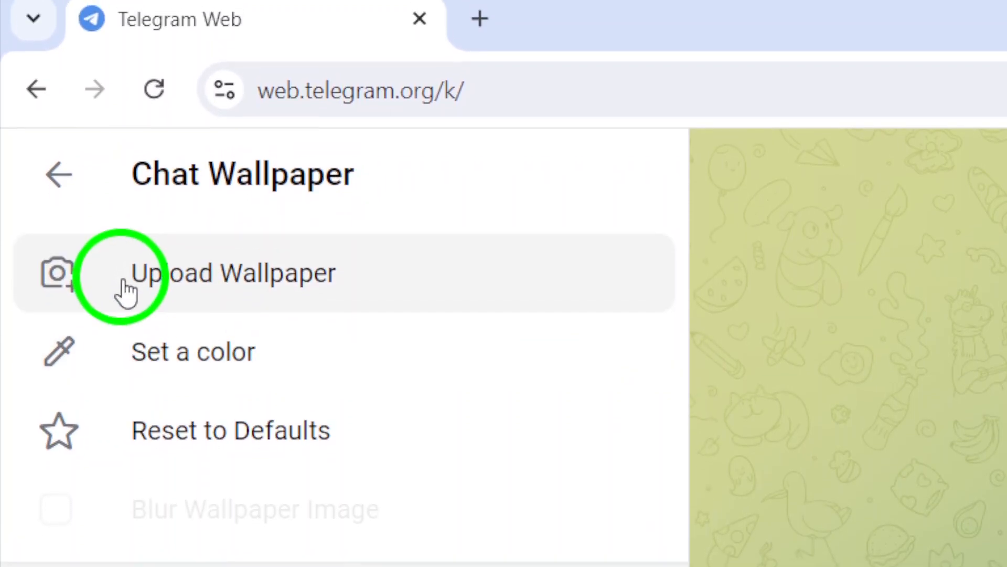
scroll(down, 3)
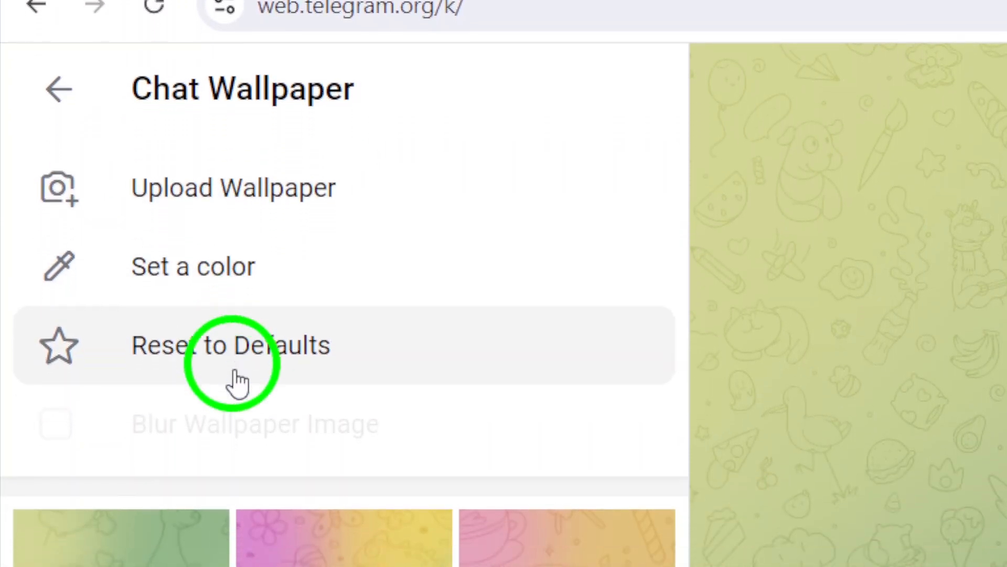
scroll(down, 3)
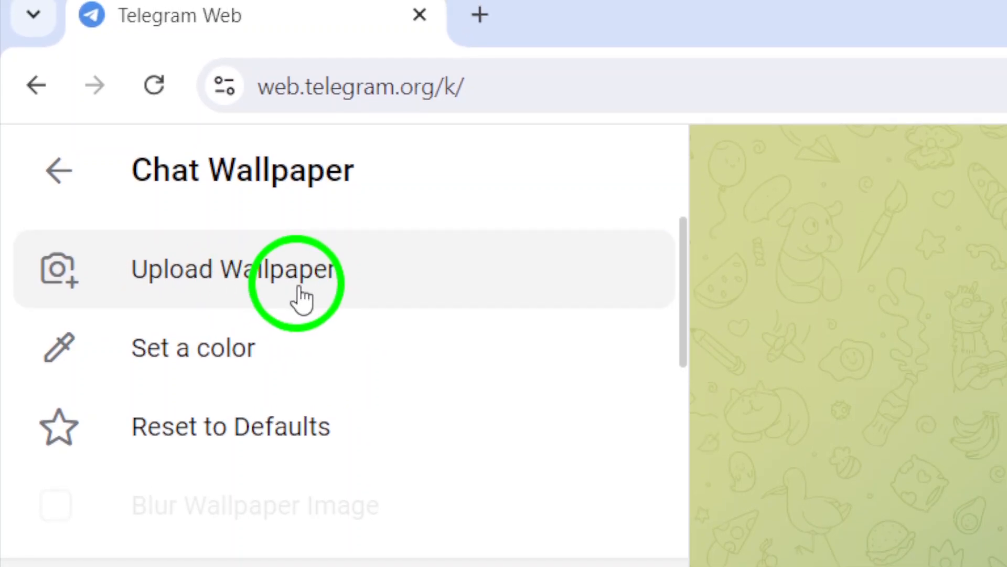
scroll(down, 3)
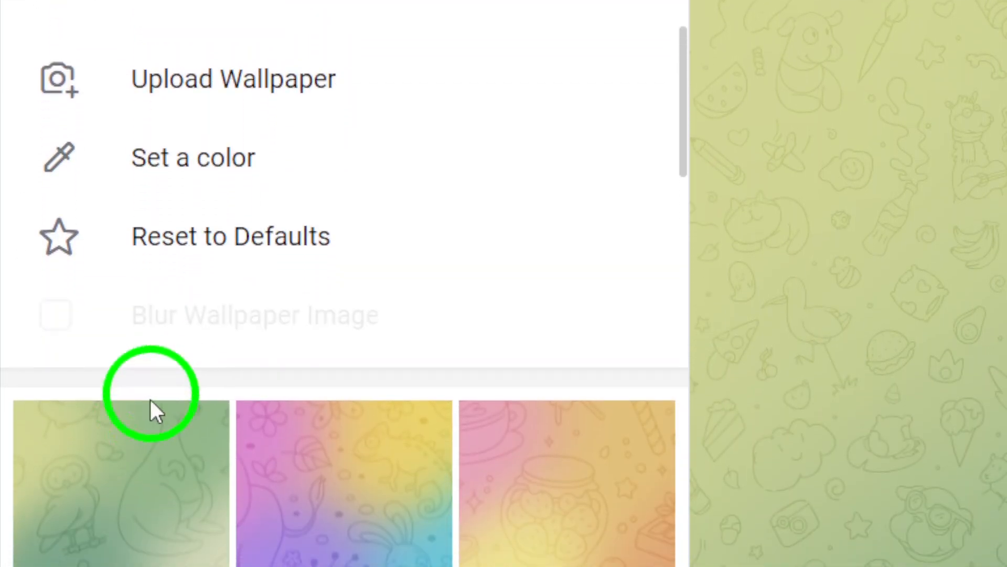